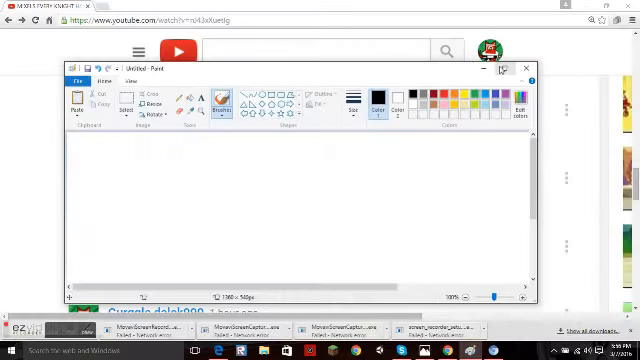
Maximize the Paint window so the blank canvas fills the screen
{"action": "left_click", "coordinate": [508, 68]}
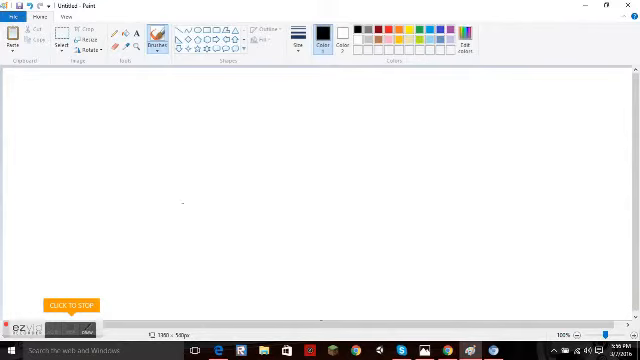
{"action": "mouse_move", "coordinate": [577, 130]}
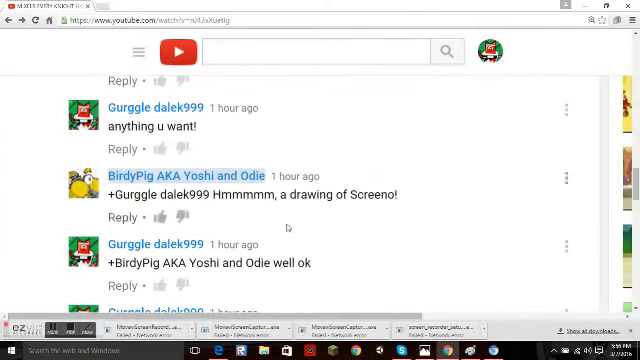
{"action": "mouse_move", "coordinate": [286, 228]}
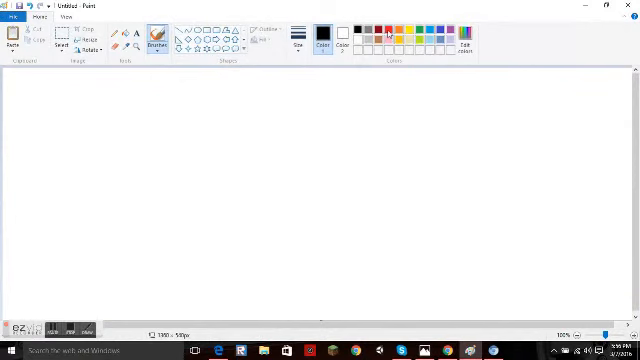
Draw a long black curving brush line across the lower canvas from left to right
{"action": "left_click", "coordinate": [381, 32]}
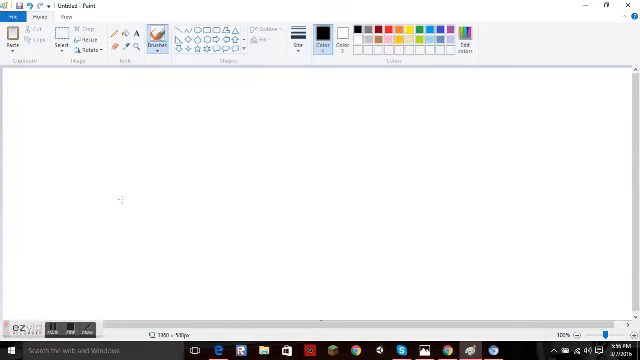
{"action": "left_click_drag", "start_coordinate": [96, 207], "coordinate": [145, 226]}
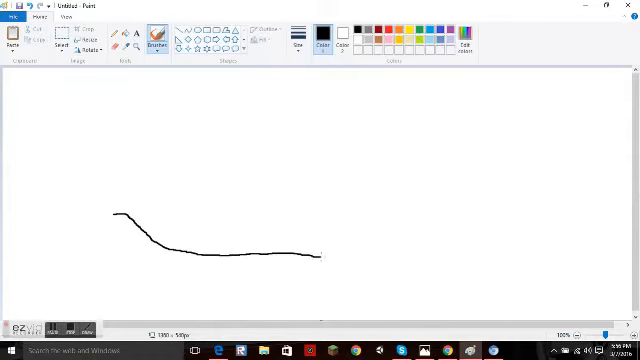
{"action": "left_click_drag", "start_coordinate": [320, 258], "coordinate": [393, 260]}
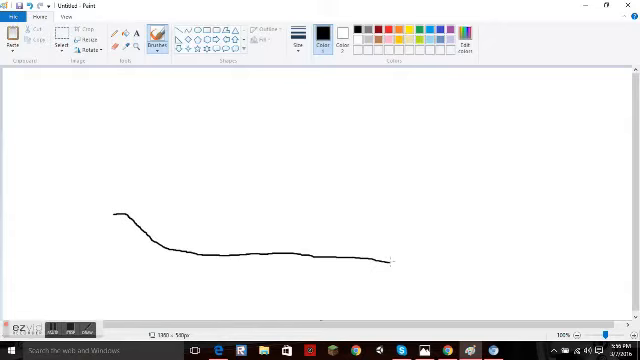
{"action": "left_click_drag", "start_coordinate": [390, 260], "coordinate": [630, 240]}
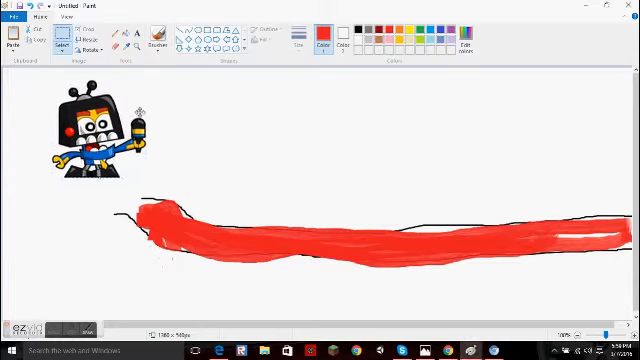
Drag the pasted robot character down onto the middle of the red band
{"action": "left_click_drag", "start_coordinate": [95, 125], "coordinate": [320, 190]}
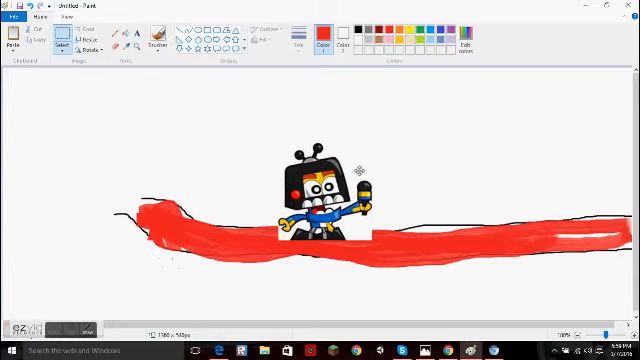
{"action": "mouse_move", "coordinate": [428, 128]}
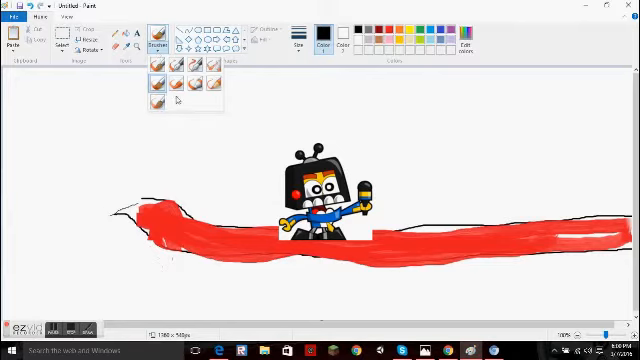
Pick a brush style and sketch a large black car-like outline above the band's left end
{"action": "left_click", "coordinate": [123, 163]}
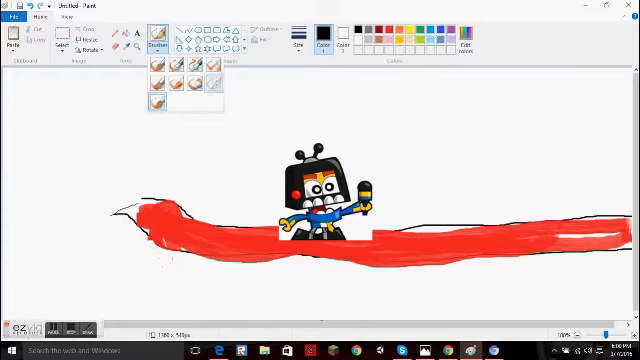
{"action": "left_click", "coordinate": [156, 46]}
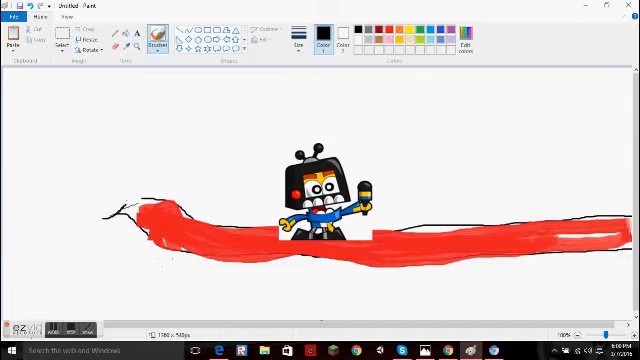
{"action": "left_click_drag", "start_coordinate": [120, 210], "coordinate": [210, 175]}
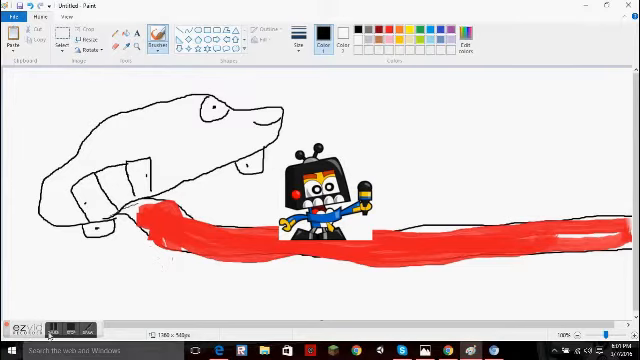
{"action": "left_click", "coordinate": [157, 31]}
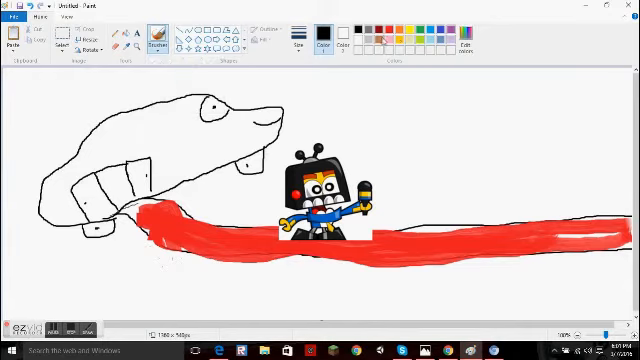
{"action": "left_click", "coordinate": [325, 40]}
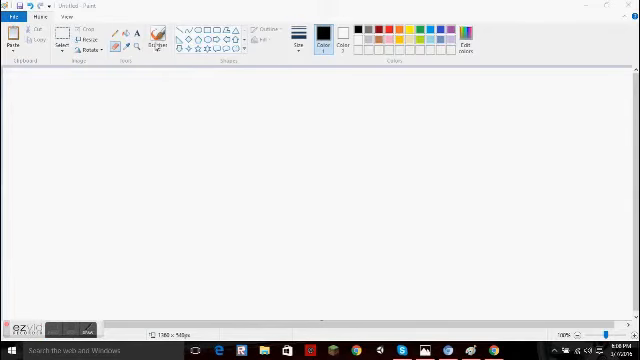
Open the brush styles list on the empty canvas
{"action": "left_click", "coordinate": [156, 44]}
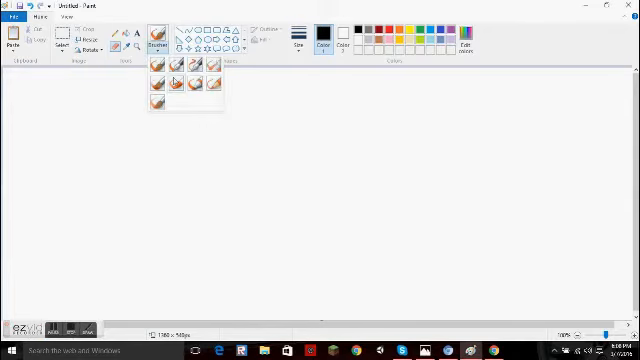
Choose a brush style from the Brushes dropdown, with black active
{"action": "left_click", "coordinate": [152, 46]}
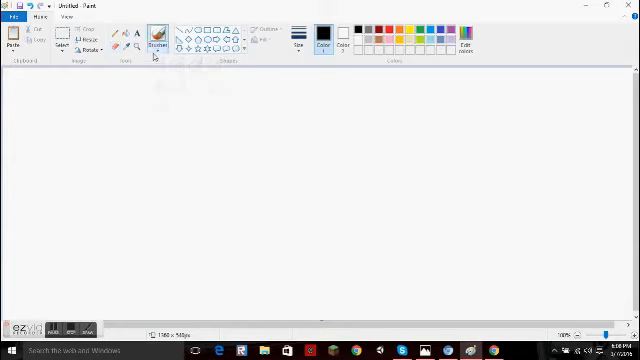
{"action": "left_click", "coordinate": [155, 45]}
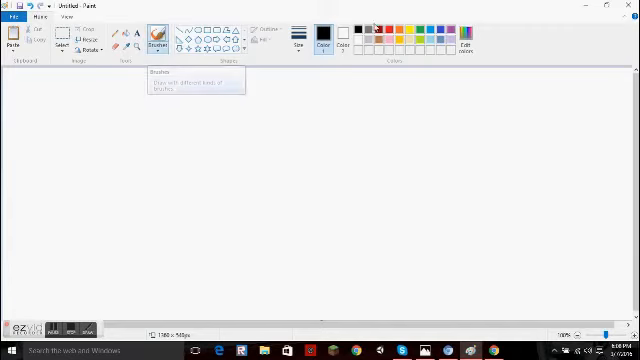
{"action": "mouse_move", "coordinate": [388, 14]}
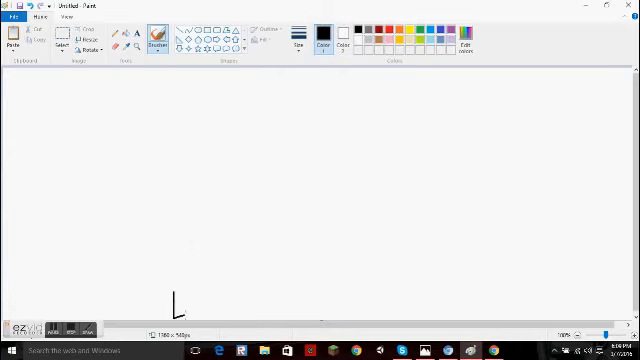
Outline the character's legs, tall body and raised arms in black brush strokes
{"action": "left_click_drag", "start_coordinate": [175, 315], "coordinate": [222, 263]}
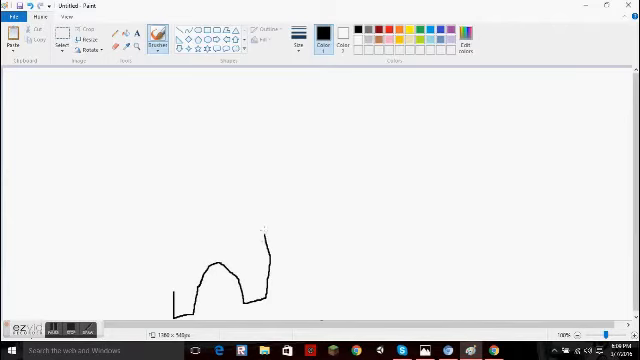
{"action": "left_click_drag", "start_coordinate": [262, 232], "coordinate": [310, 140]}
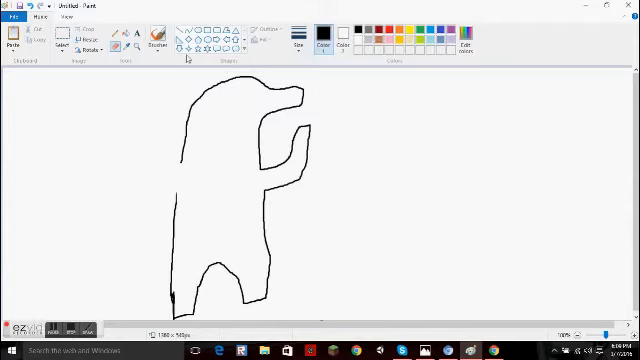
{"action": "left_click", "coordinate": [157, 33]}
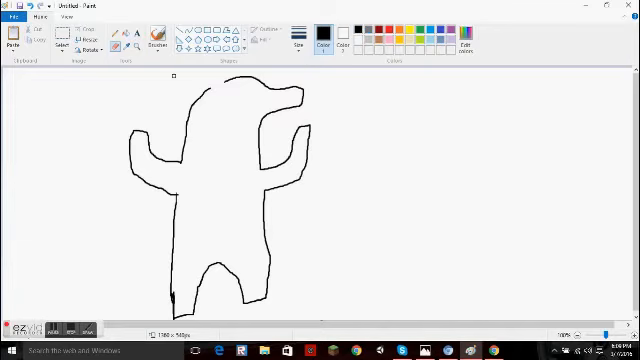
{"action": "left_click", "coordinate": [155, 33]}
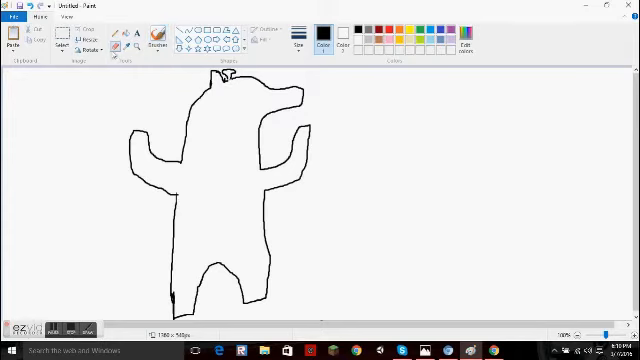
Add an eye, a mouth and a brown tuft on the character's head
{"action": "left_click", "coordinate": [160, 30]}
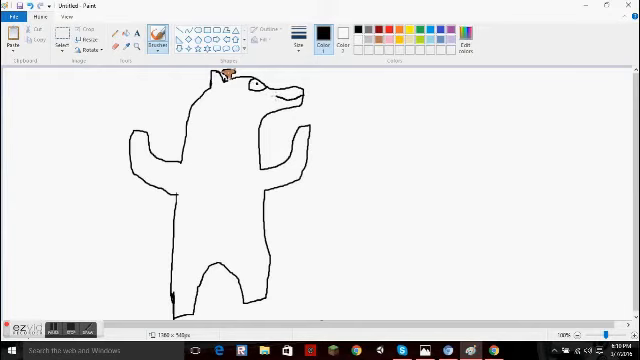
{"action": "left_click", "coordinate": [283, 97]}
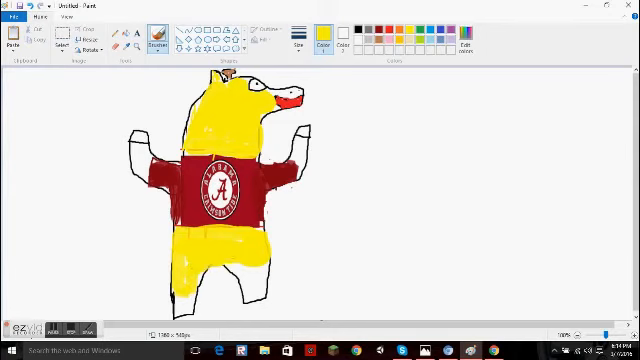
Paint the body yellow and the shirt and mouth red, adding the round A logo
{"action": "left_click", "coordinate": [300, 185]}
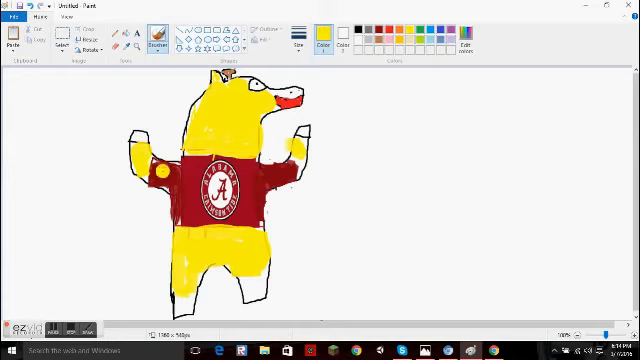
{"action": "left_click", "coordinate": [157, 165]}
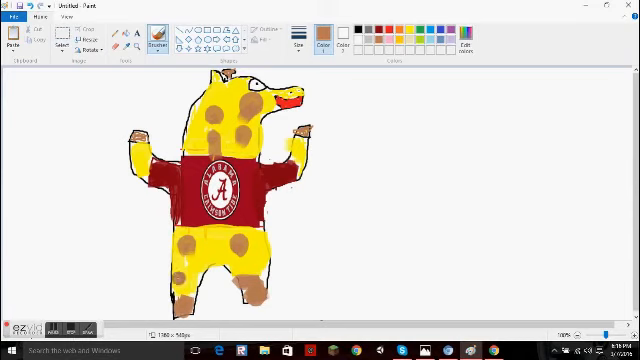
Brush brown spots over the yellow figure and paint brown hands and feet
{"action": "left_click", "coordinate": [337, 243]}
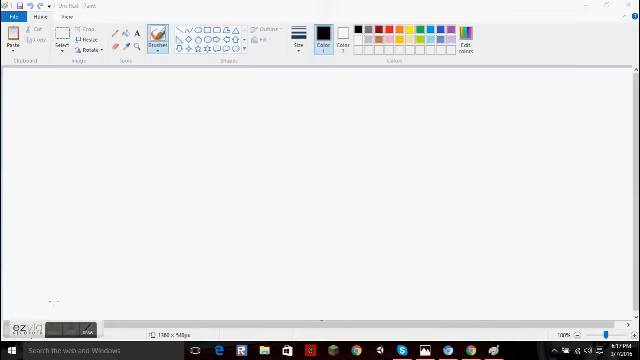
{"action": "mouse_move", "coordinate": [189, 207]}
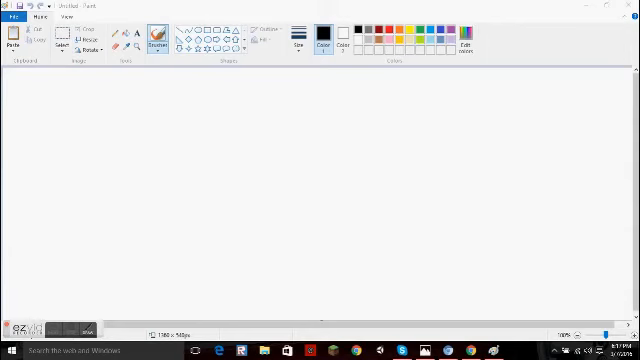
{"action": "mouse_move", "coordinate": [177, 164]}
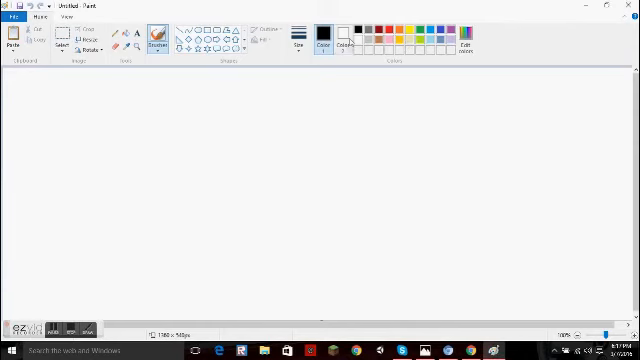
Undo the stray black stroke and switch the drawing colour to purple
{"action": "left_click_drag", "start_coordinate": [197, 215], "coordinate": [190, 240]}
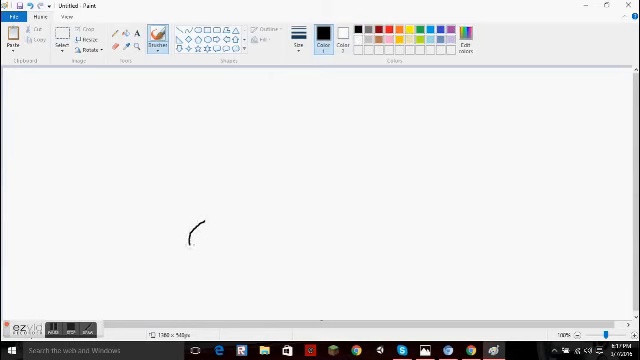
{"action": "left_click", "coordinate": [342, 36]}
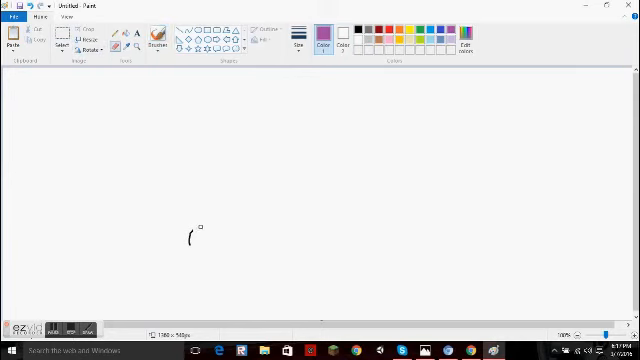
{"action": "key", "text": "ctrl+z"}
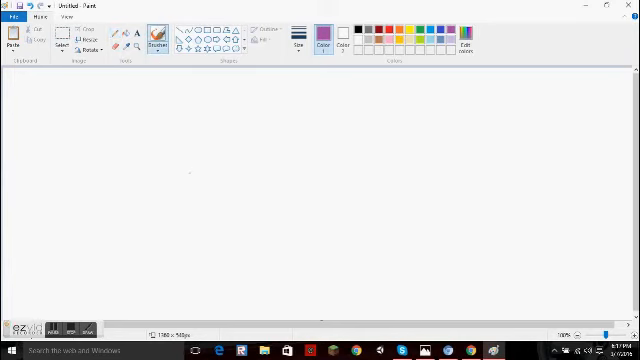
Trace a closed, bumpy purple grape-bunch outline near the canvas centre
{"action": "left_click_drag", "start_coordinate": [192, 165], "coordinate": [186, 213]}
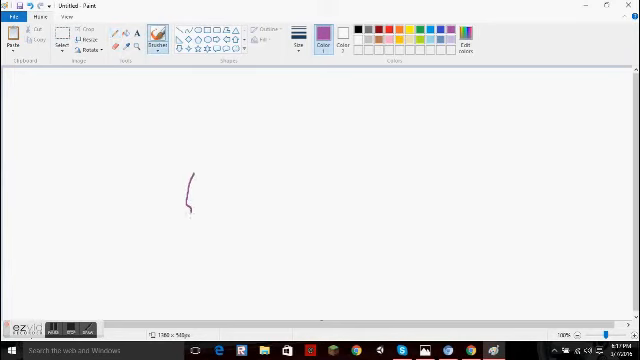
{"action": "left_click_drag", "start_coordinate": [190, 205], "coordinate": [205, 270]}
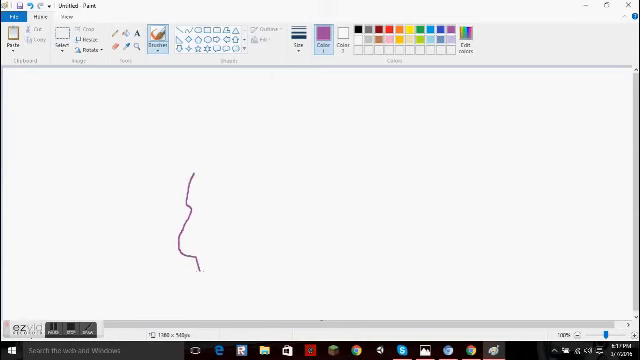
{"action": "left_click_drag", "start_coordinate": [202, 267], "coordinate": [247, 283]}
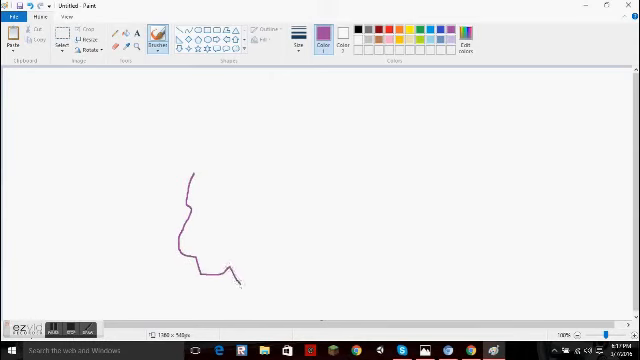
{"action": "left_click_drag", "start_coordinate": [245, 283], "coordinate": [300, 275]}
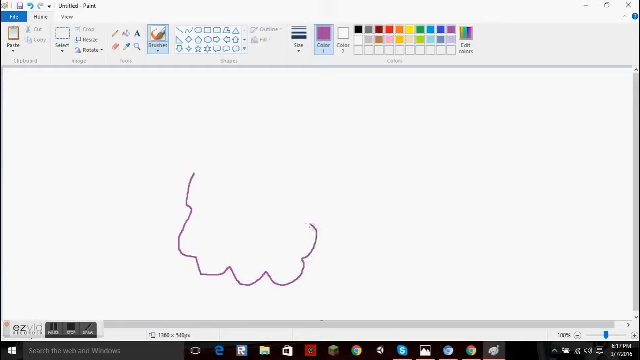
{"action": "left_click_drag", "start_coordinate": [315, 225], "coordinate": [312, 145]}
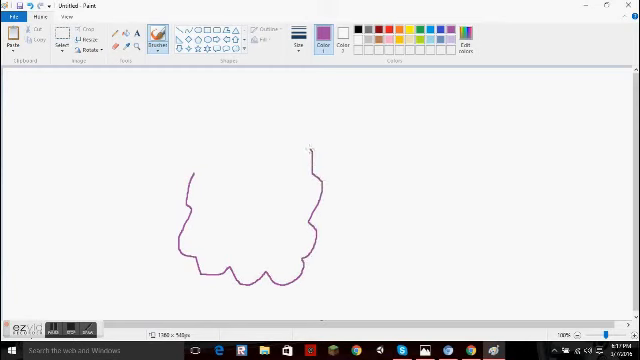
{"action": "left_click_drag", "start_coordinate": [315, 147], "coordinate": [240, 140]}
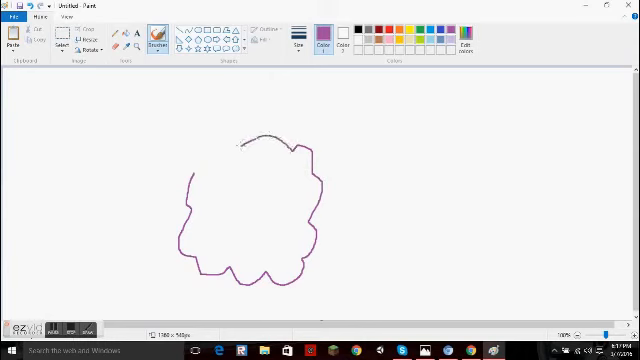
{"action": "left_click_drag", "start_coordinate": [245, 140], "coordinate": [185, 175]}
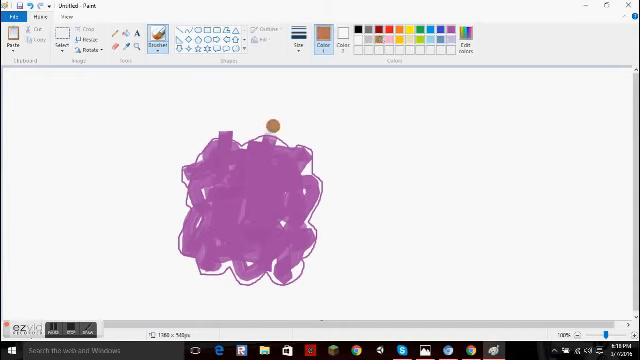
Draw a short brown stem on top of the grape bunch
{"action": "left_click_drag", "start_coordinate": [270, 125], "coordinate": [285, 118]}
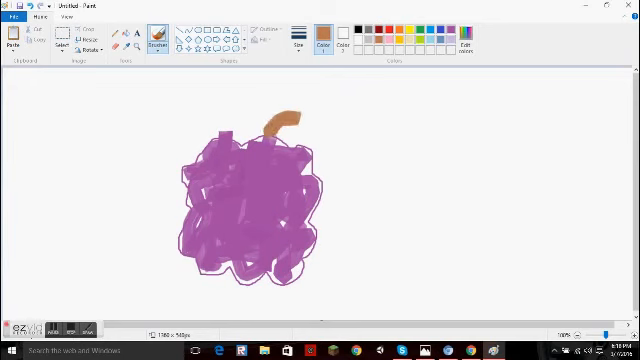
Place a brush mark on the grape bunch where its face goes
{"action": "left_click", "coordinate": [248, 165]}
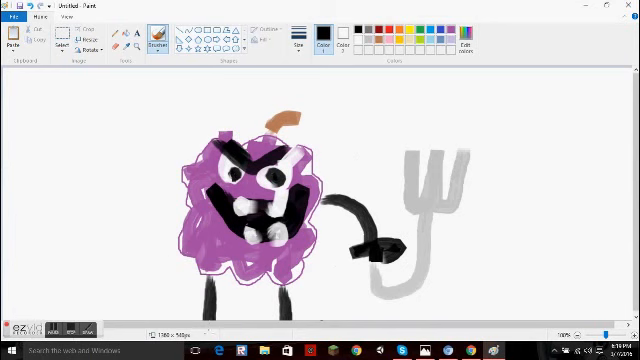
Draw the grape character's black left arm reaching out to the left
{"action": "left_click_drag", "start_coordinate": [185, 210], "coordinate": [120, 240]}
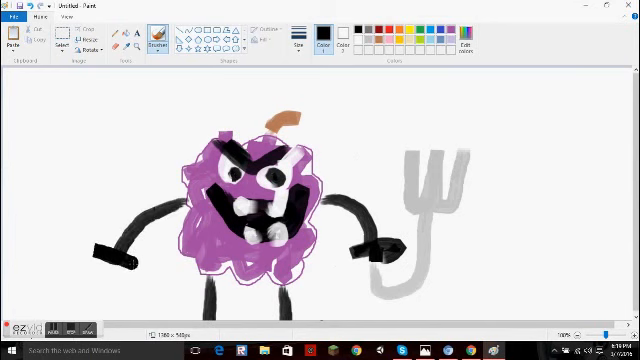
{"action": "left_click", "coordinate": [520, 185]}
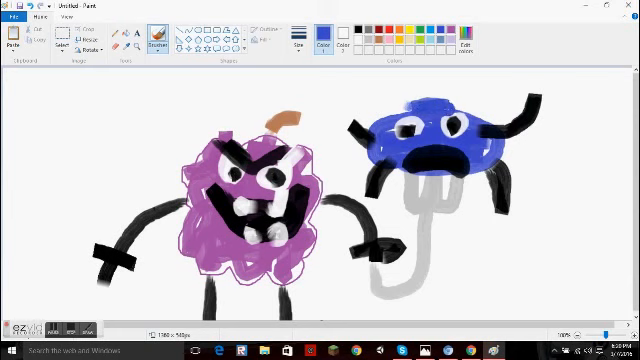
Dab a small spot of blue on the grape character's head beside its stem
{"action": "left_click", "coordinate": [244, 120]}
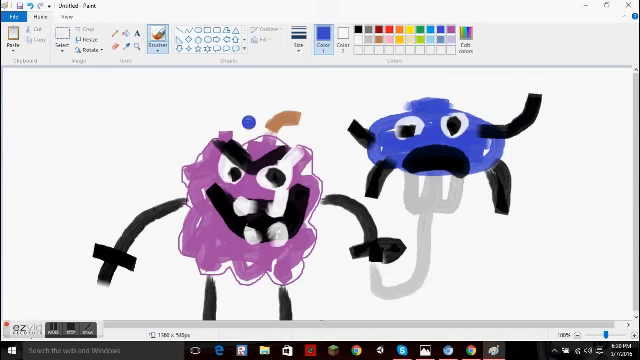